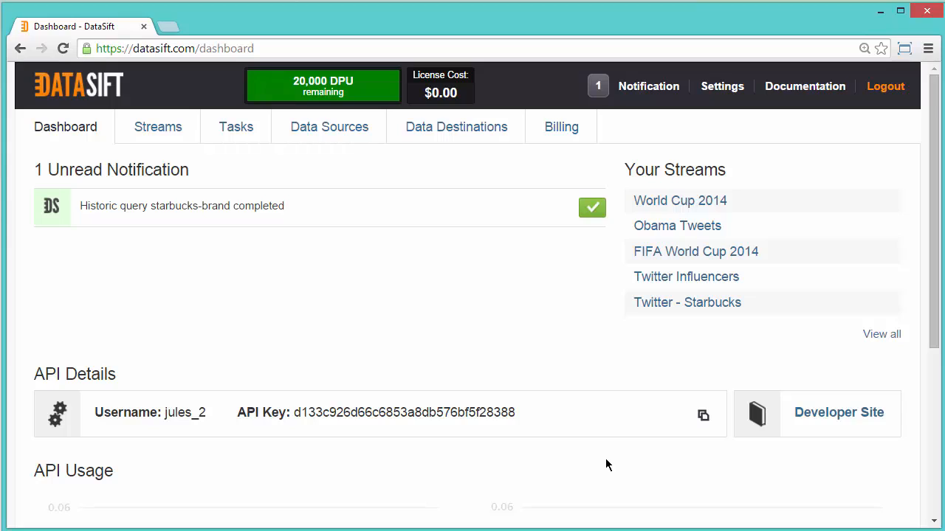
mouse_move(539, 373)
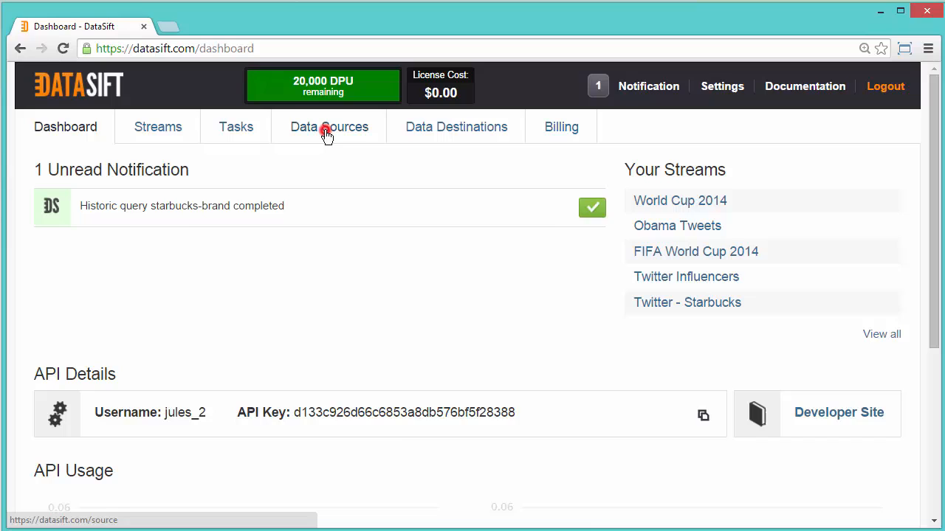
Browse the Data Sources catalogue down to the Tumblr listing
click(328, 126)
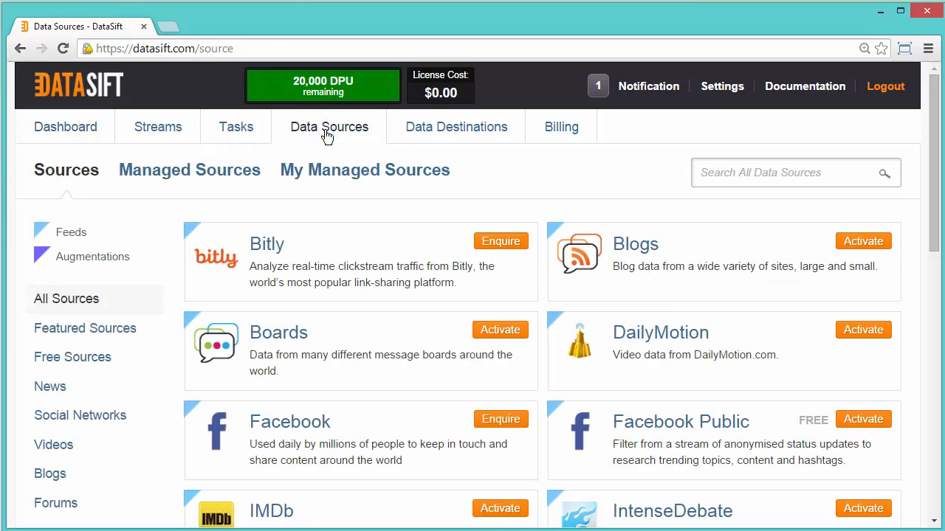
mouse_move(427, 165)
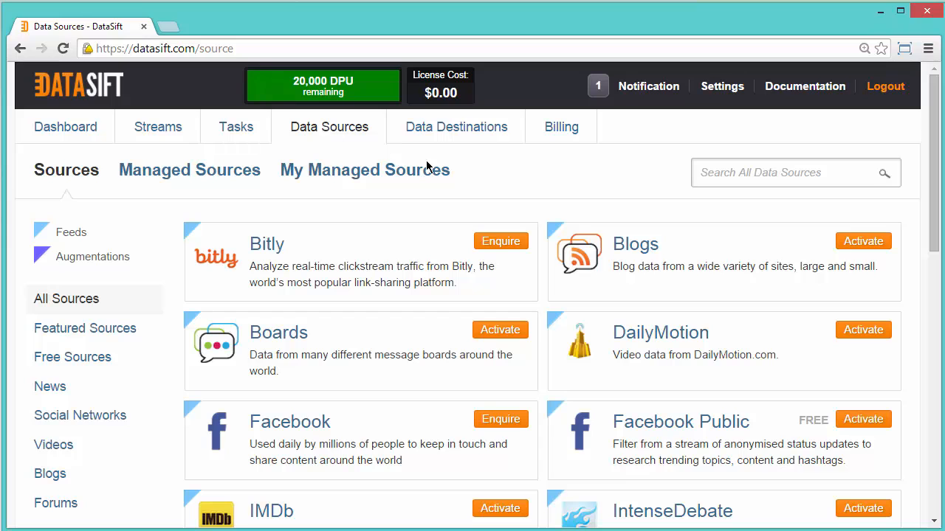
mouse_move(500, 241)
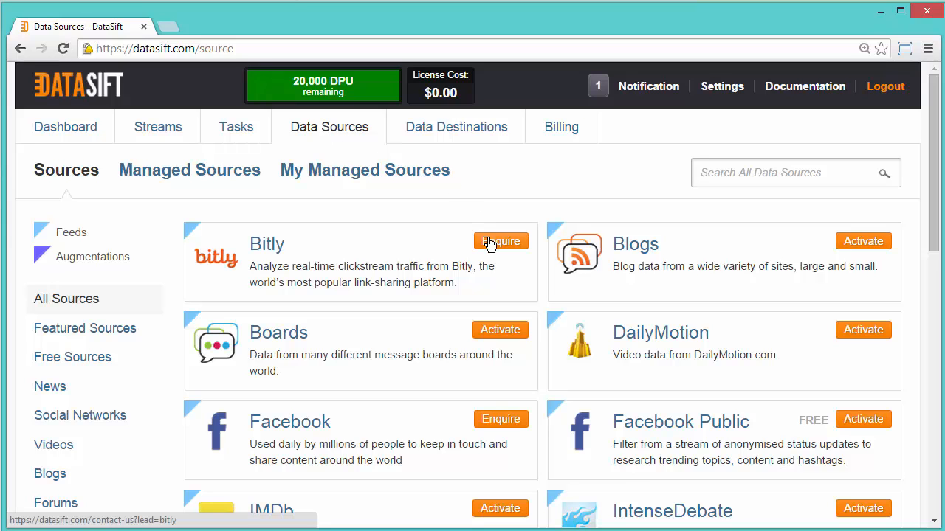
scroll(down, 3)
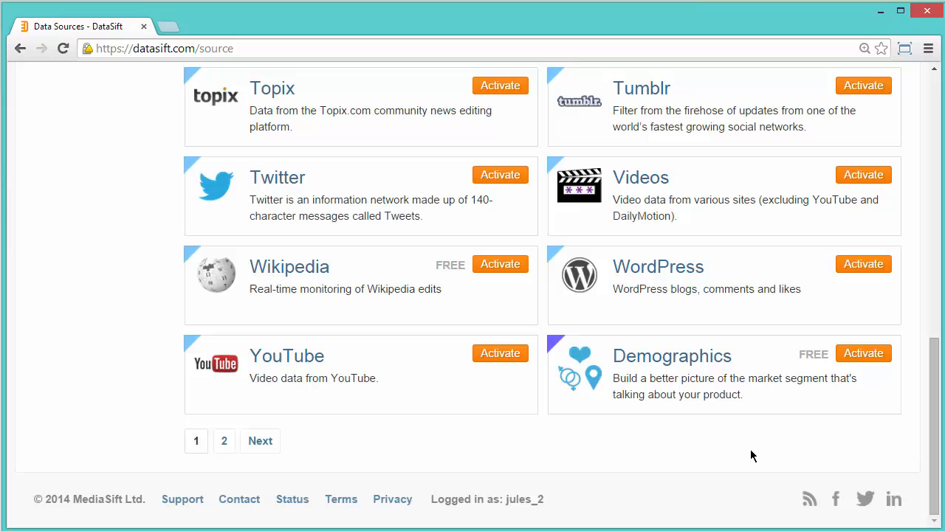
Activate the Tumblr source by agreeing to and submitting its license agreement
click(863, 85)
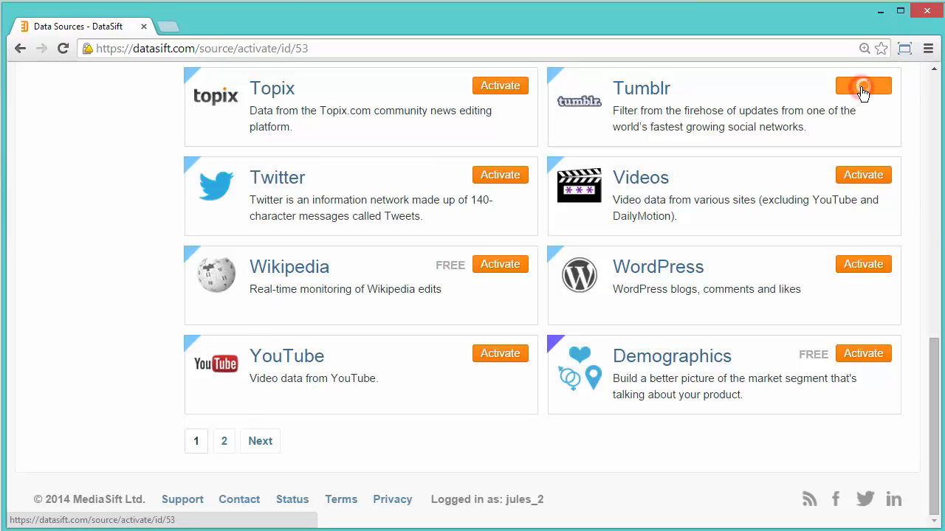
click(863, 86)
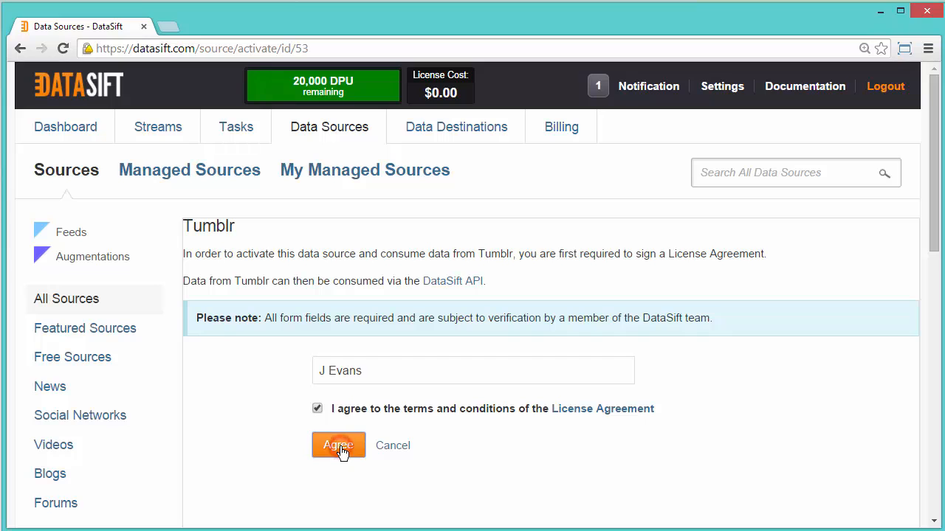
click(338, 445)
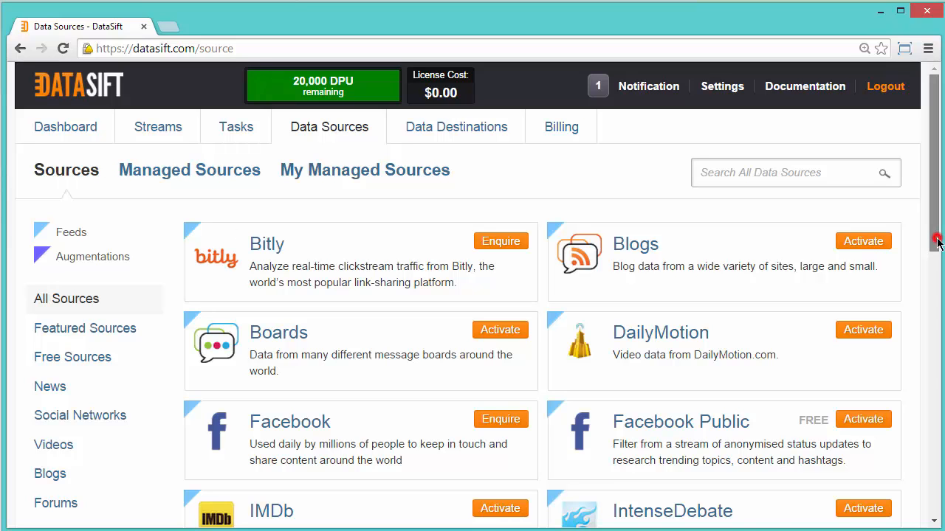
Confirm Tumblr is active, then go to page 2 of the sources catalogue
scroll(down, 3)
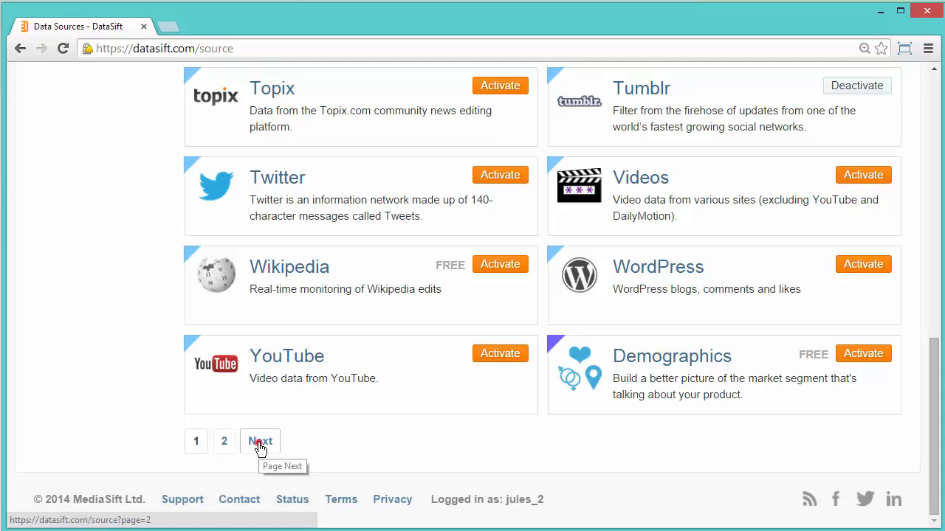
click(259, 441)
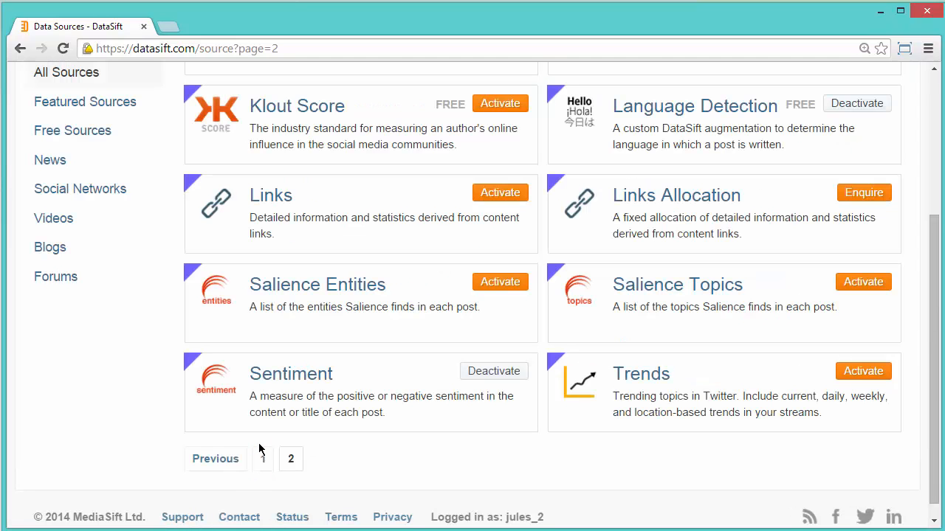
mouse_move(272, 270)
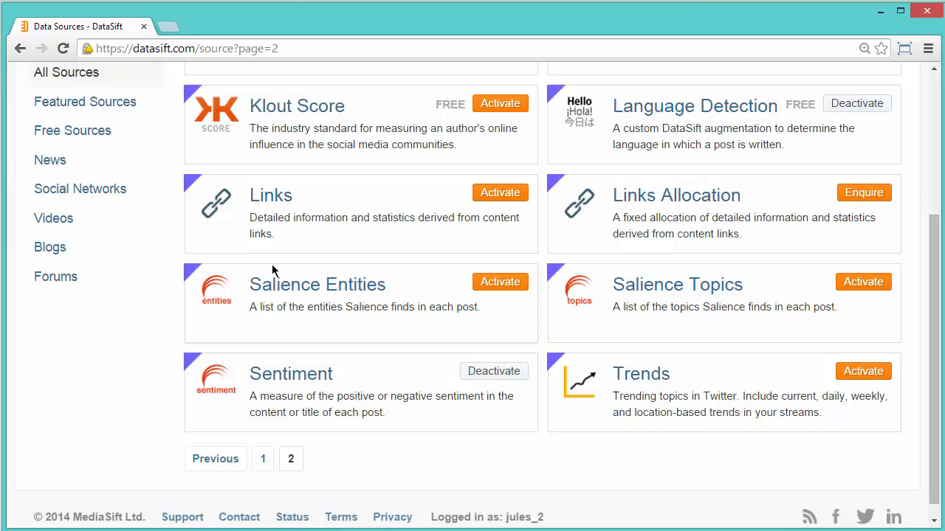
mouse_move(200, 95)
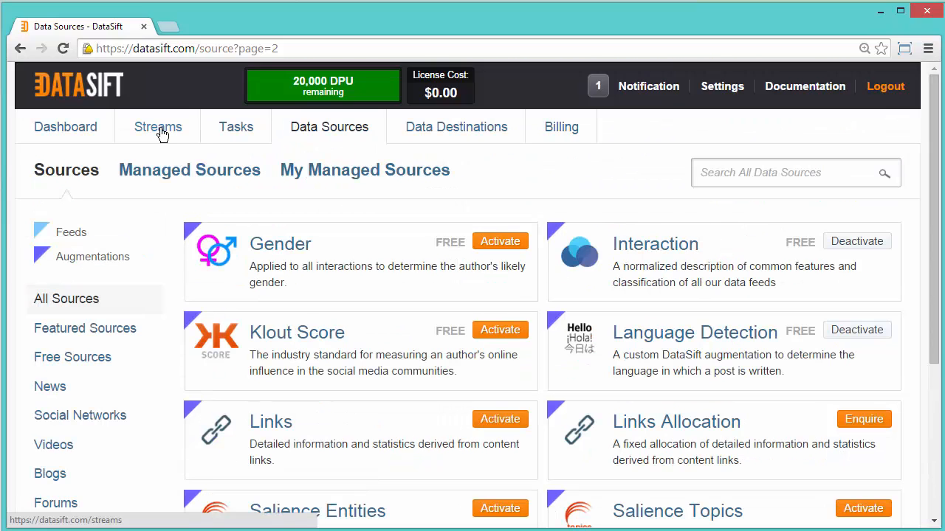
Create a CSDL stream named 'Starbucks' with description 'Starbucks brand'
click(158, 126)
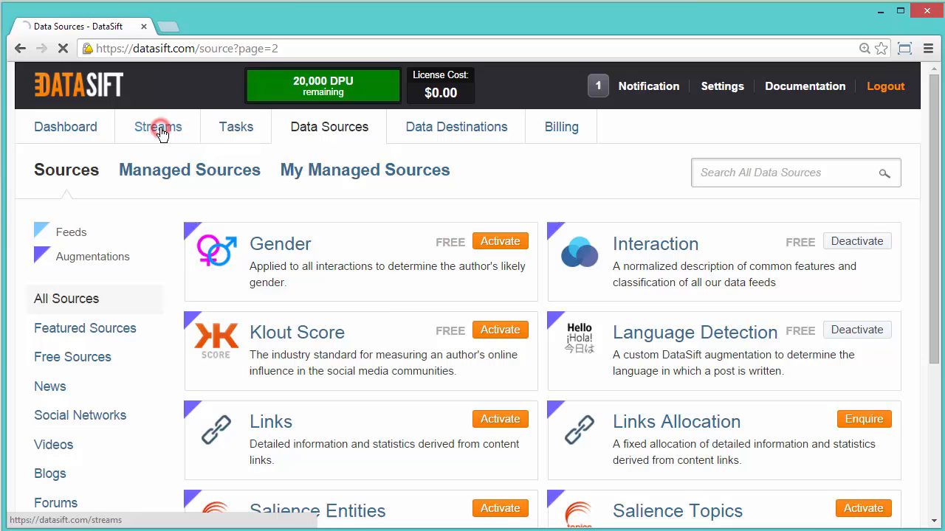
click(158, 126)
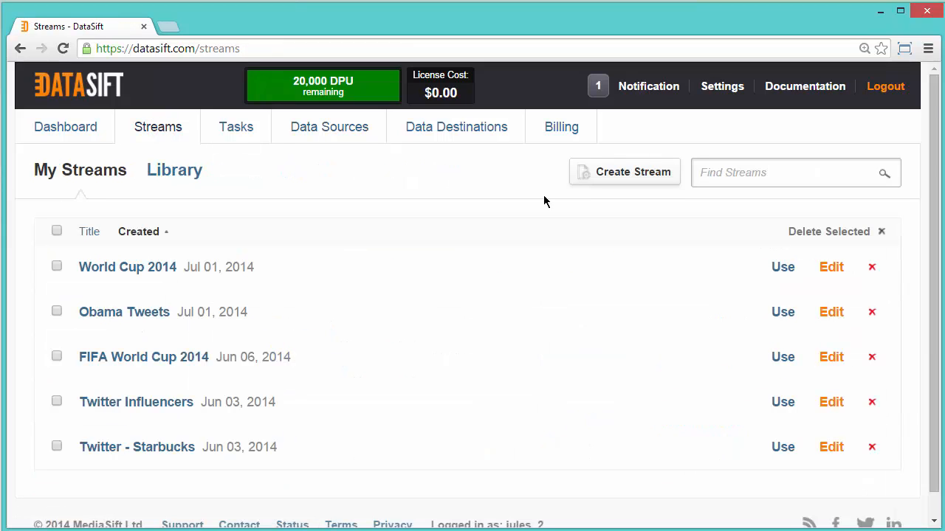
click(624, 172)
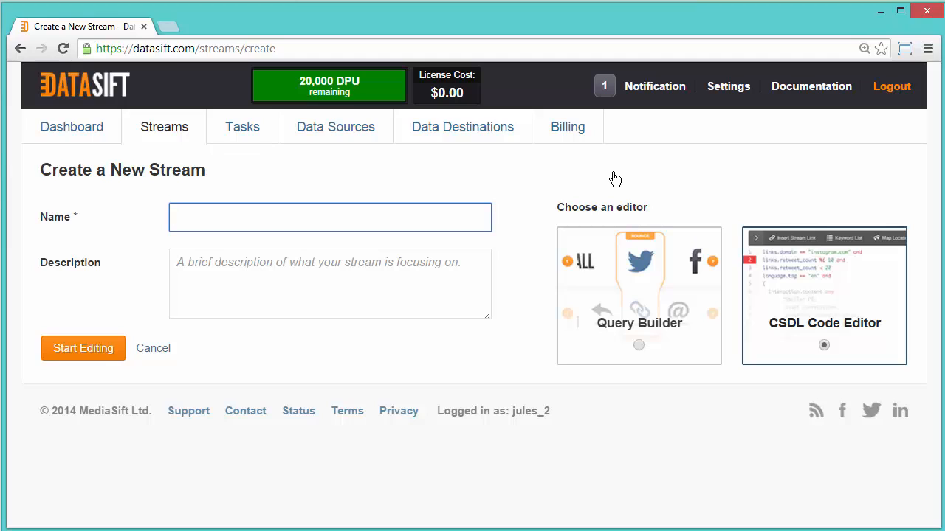
text(S)
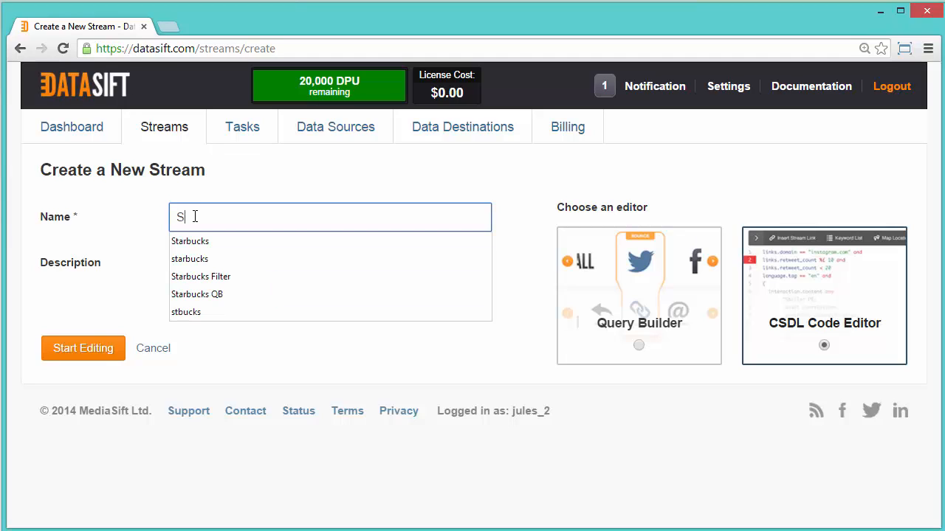
click(189, 241)
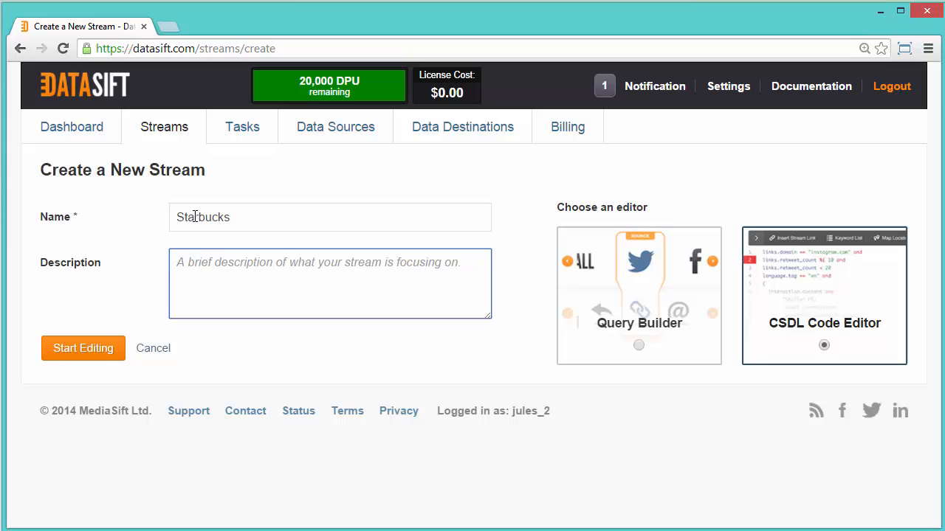
text(Starbucks brand)
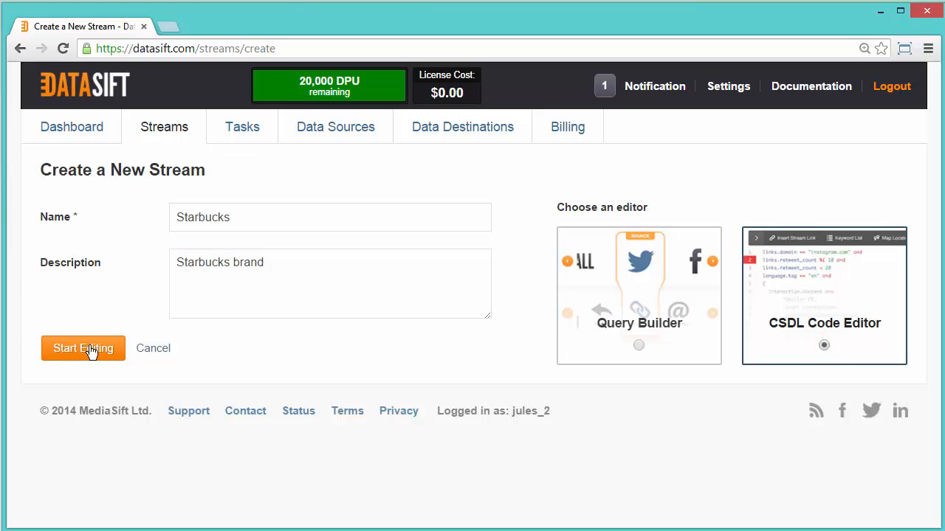
click(83, 348)
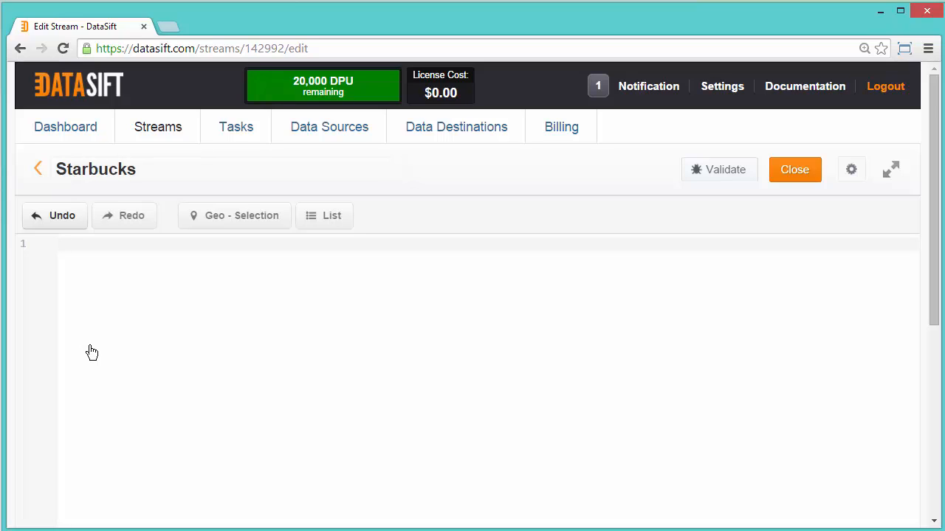
Save the CSDL filter: tumblr.body contains "starbucks" and salience.content.sentiment > 1
text(tumblr.body)
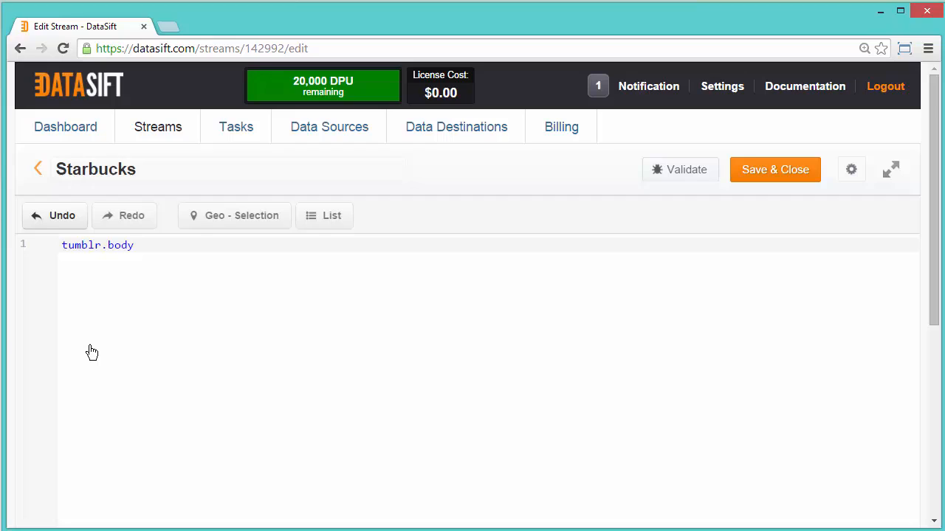
text(contains)
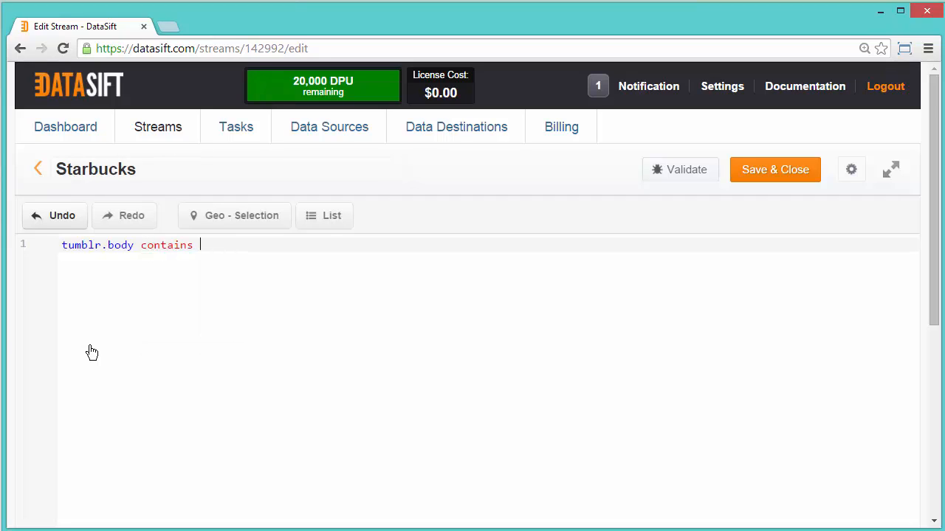
text("starbuc")
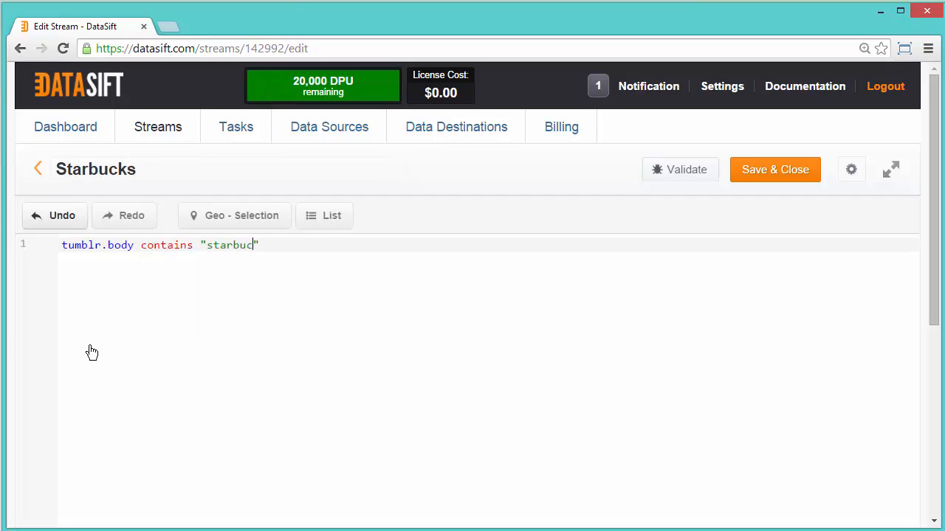
text(ks")
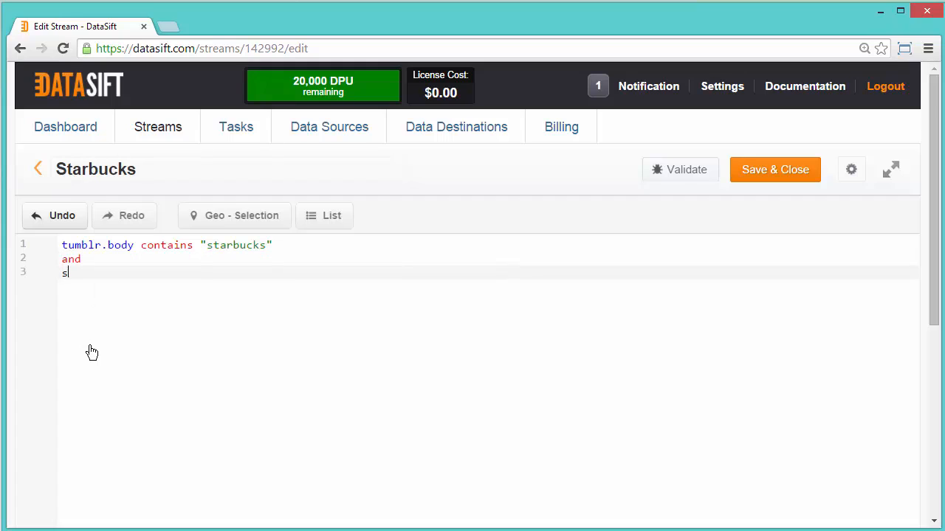
text(salience.content.sentiment >)
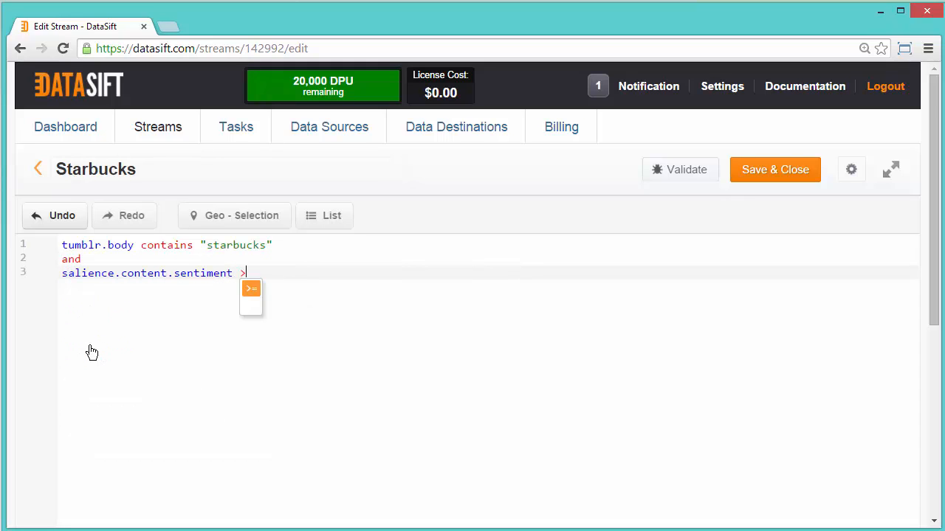
text(1)
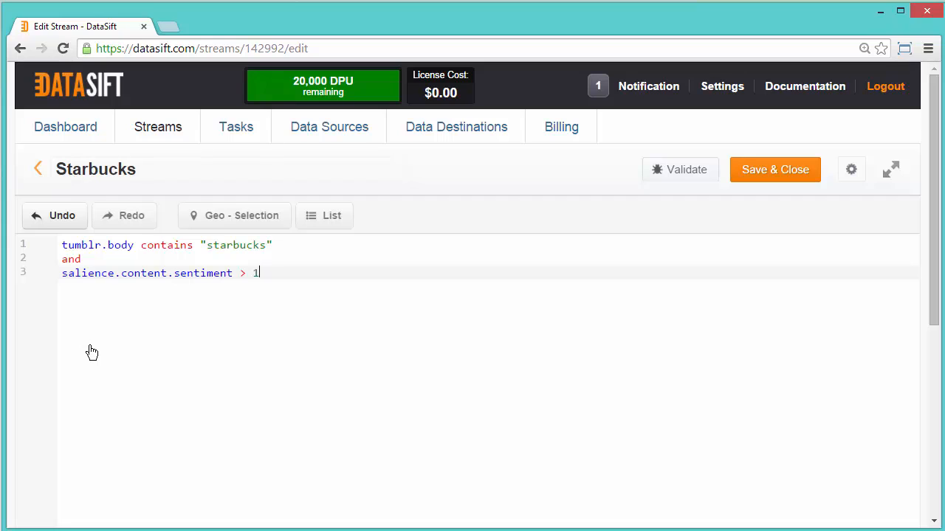
mouse_move(744, 195)
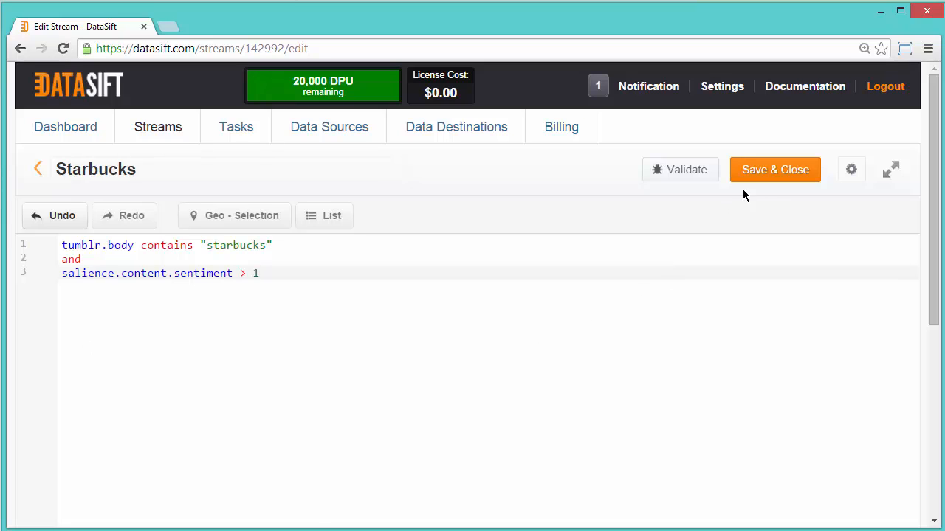
click(774, 169)
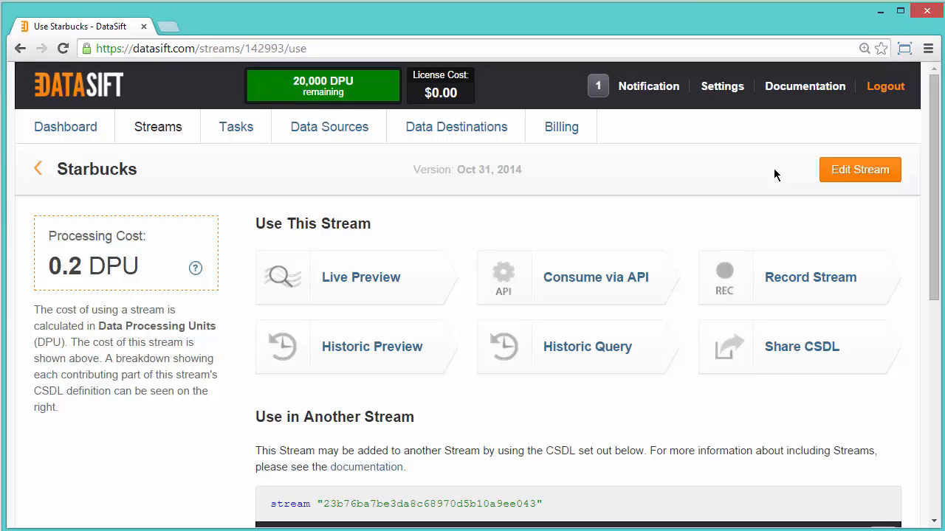
mouse_move(149, 260)
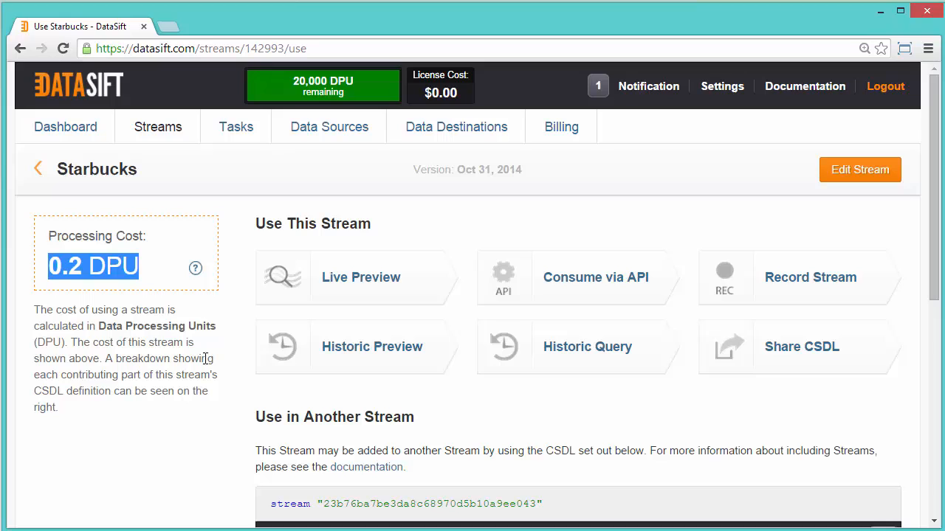
Note the 0.2 DPU processing cost and launch the Live Preview
click(361, 277)
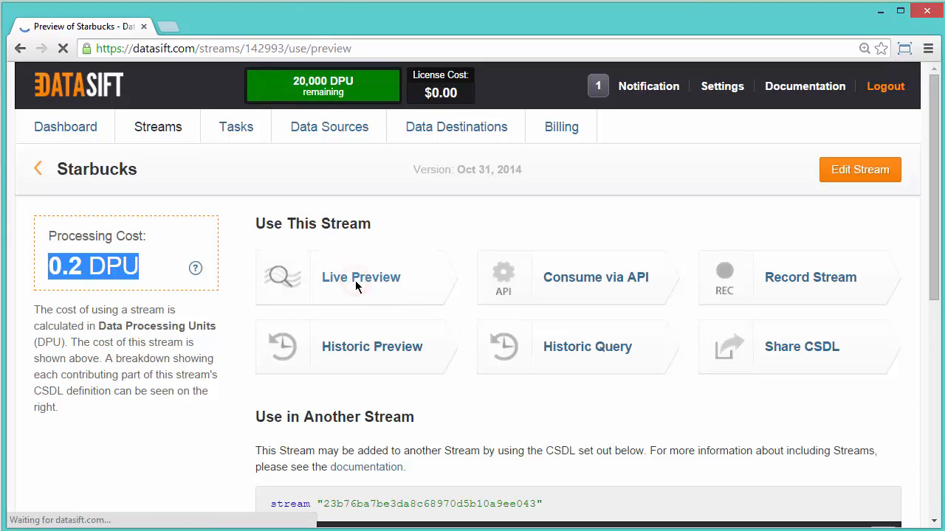
Include Sentiment data in the Starbucks live preview and start it running
click(361, 277)
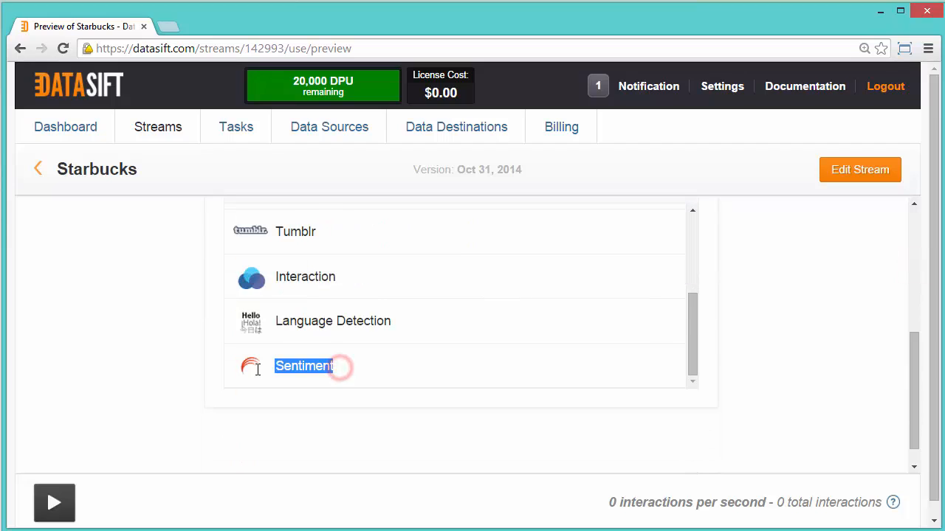
click(303, 366)
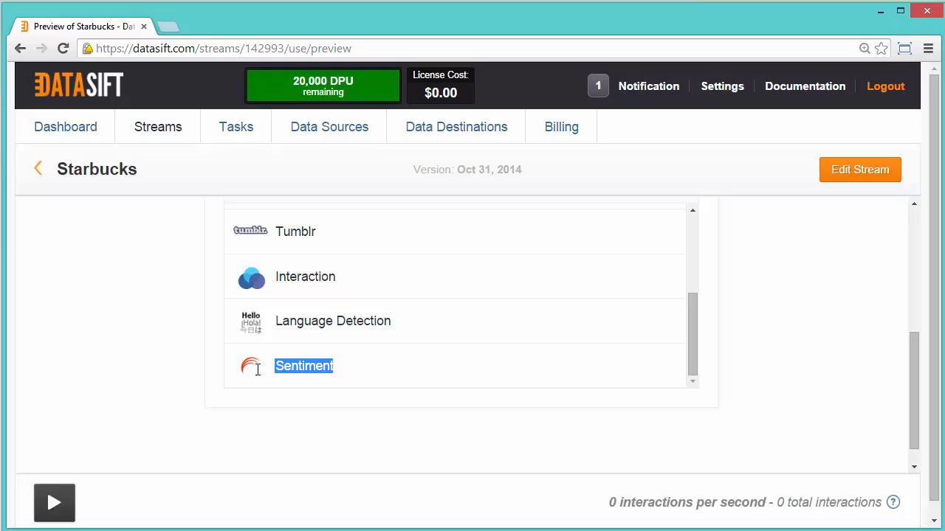
click(54, 502)
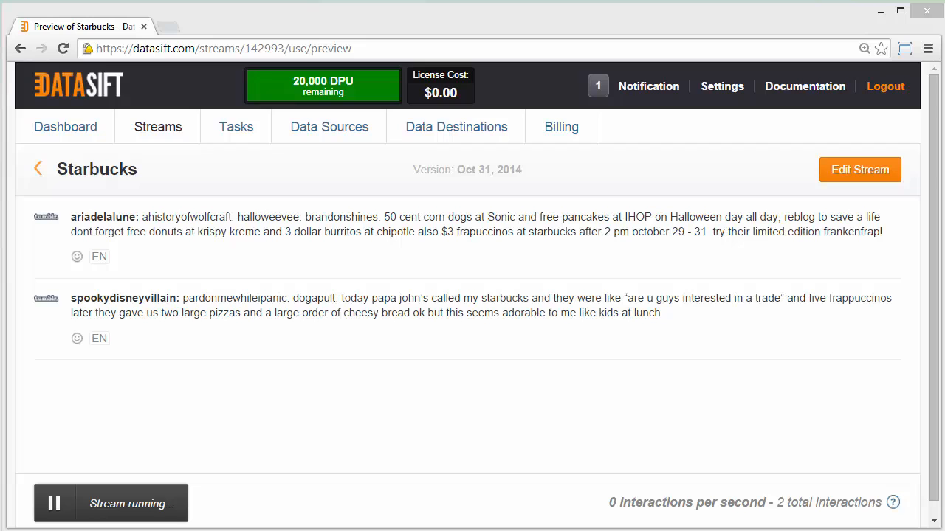
mouse_move(53, 504)
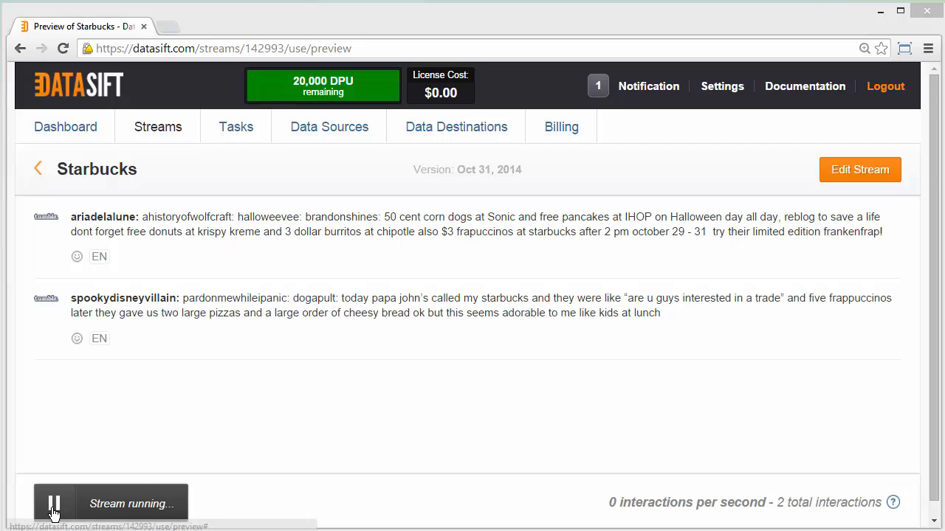
Pause the live preview once the two Starbucks Tumblr posts appear
click(53, 504)
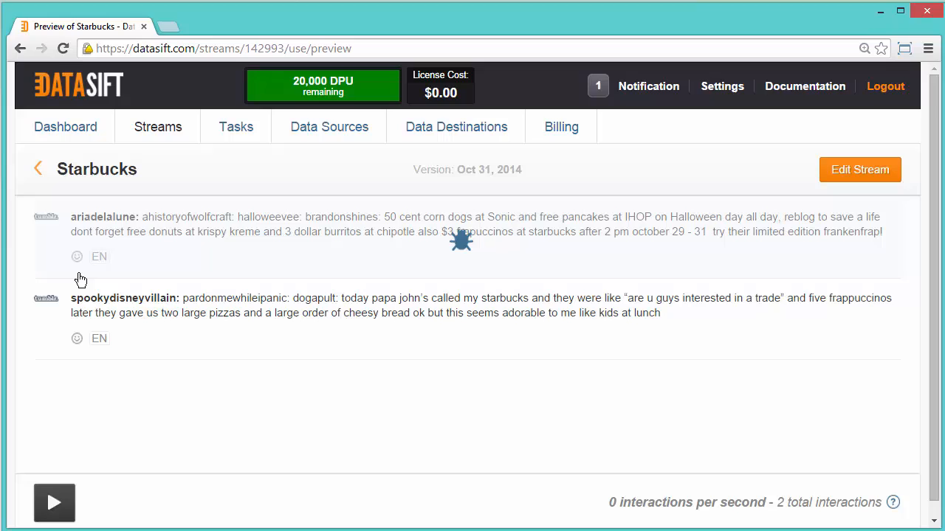
mouse_move(80, 274)
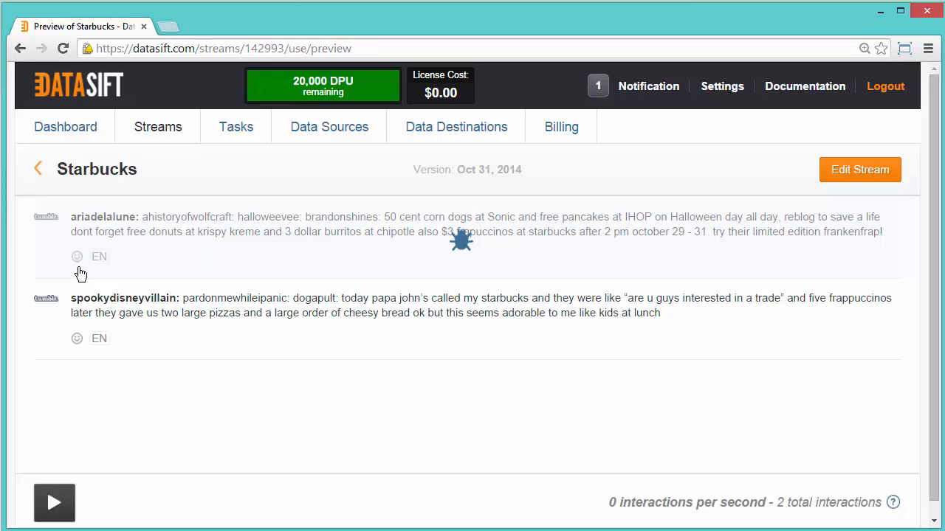
mouse_move(103, 272)
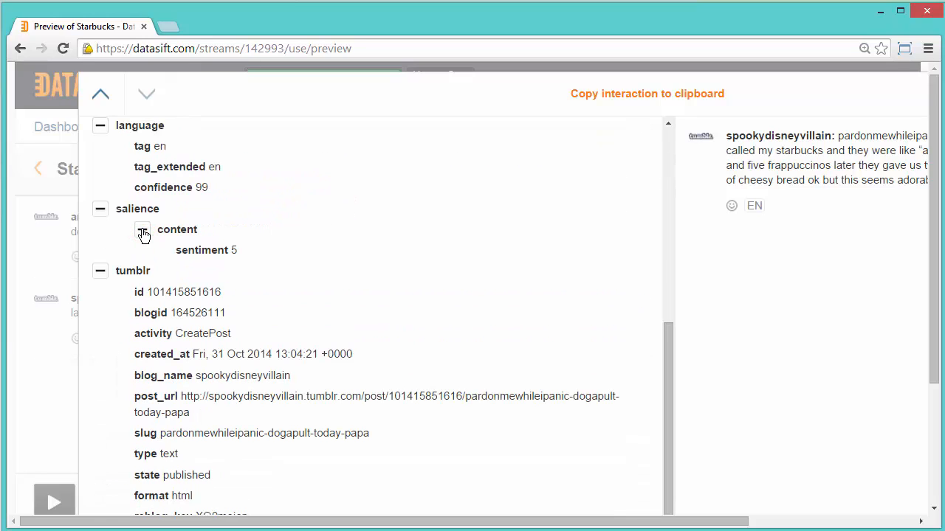
Expand the salience content node in the spookydisneyvillain post's debug view
click(142, 229)
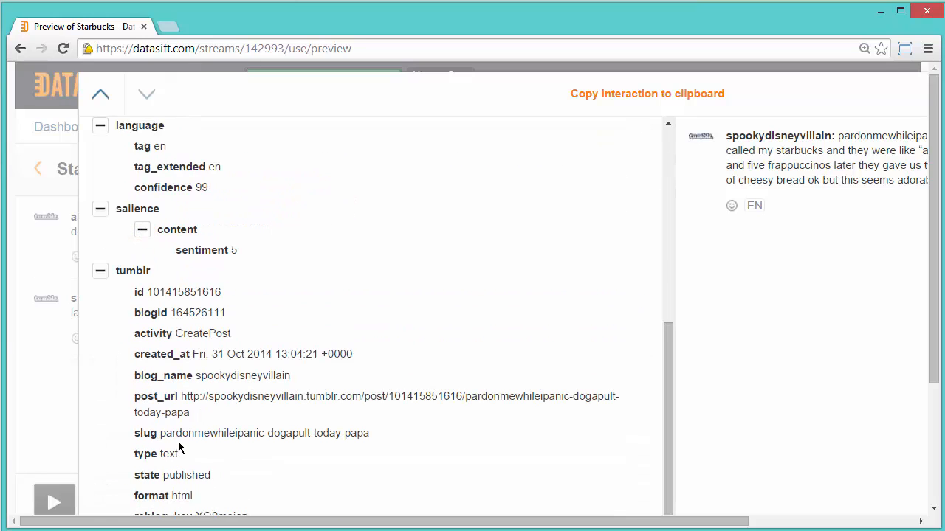